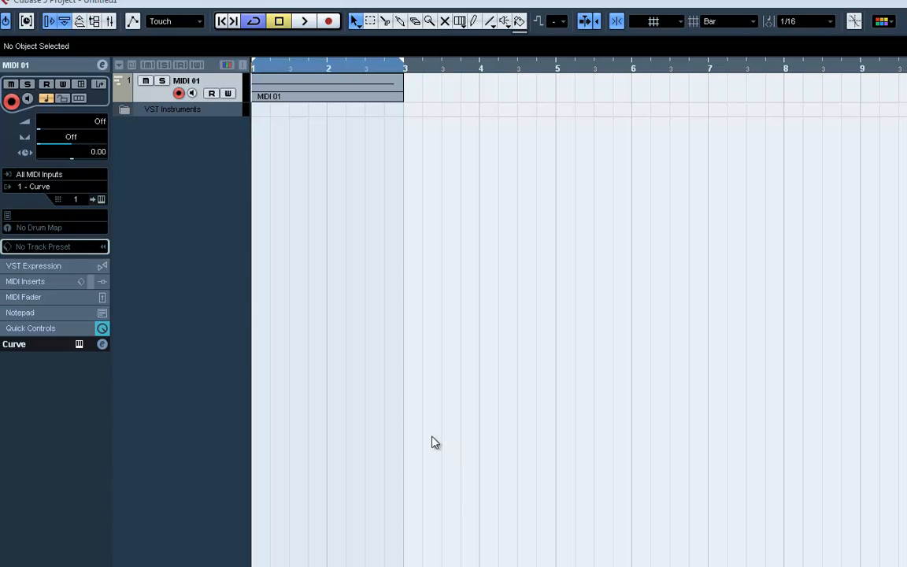
mouse_move(430, 414)
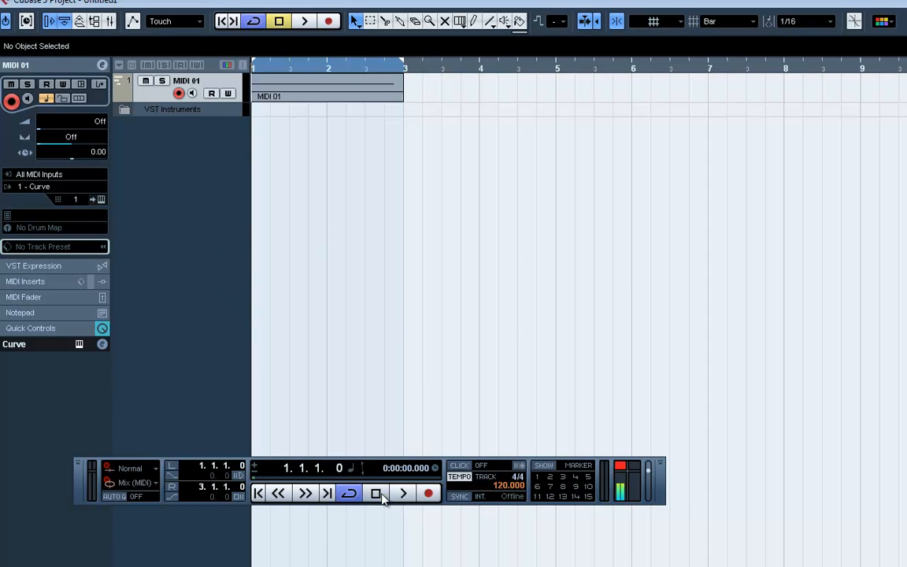
- Start the project playing from the Transport Panel, then stop it
click(404, 493)
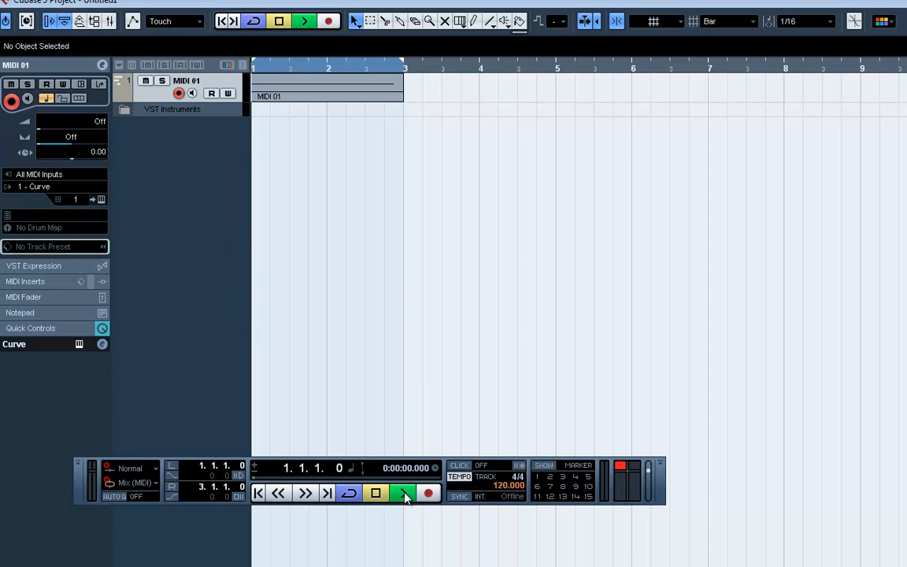
click(404, 491)
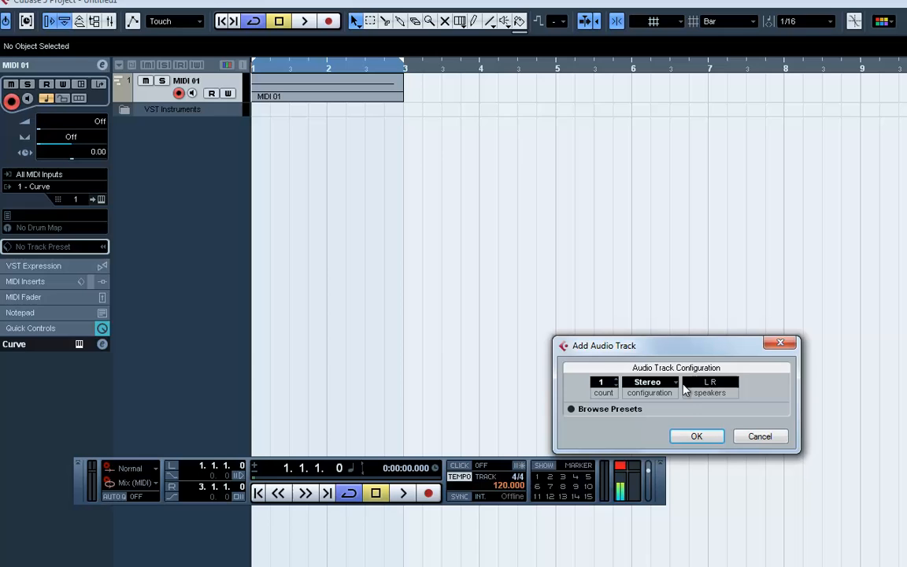
- Add one stereo audio track, then a second MIDI track from the track list
click(696, 436)
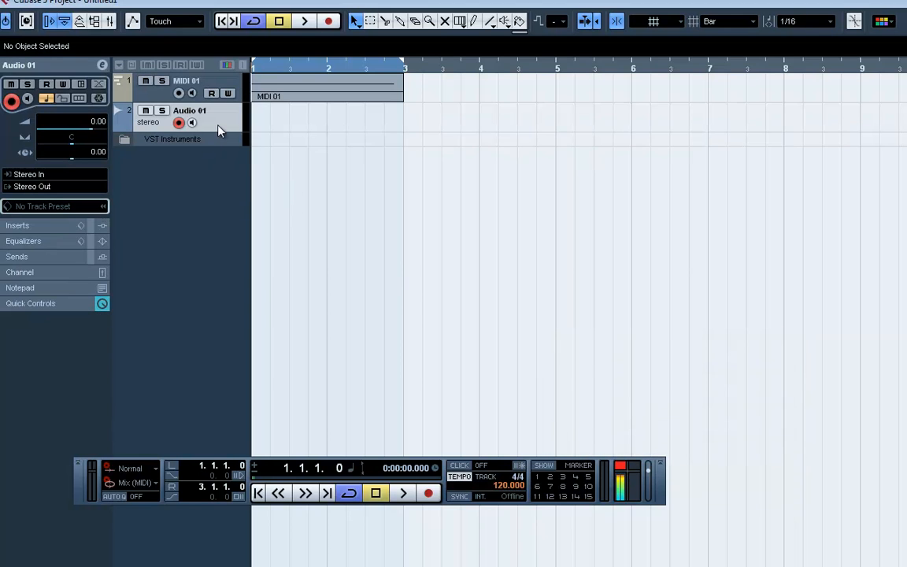
mouse_move(216, 189)
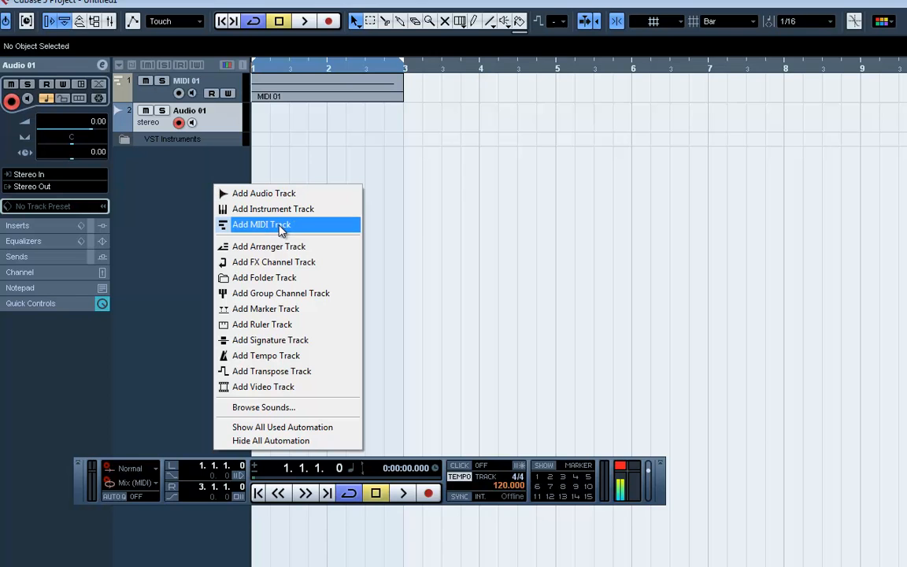
click(261, 224)
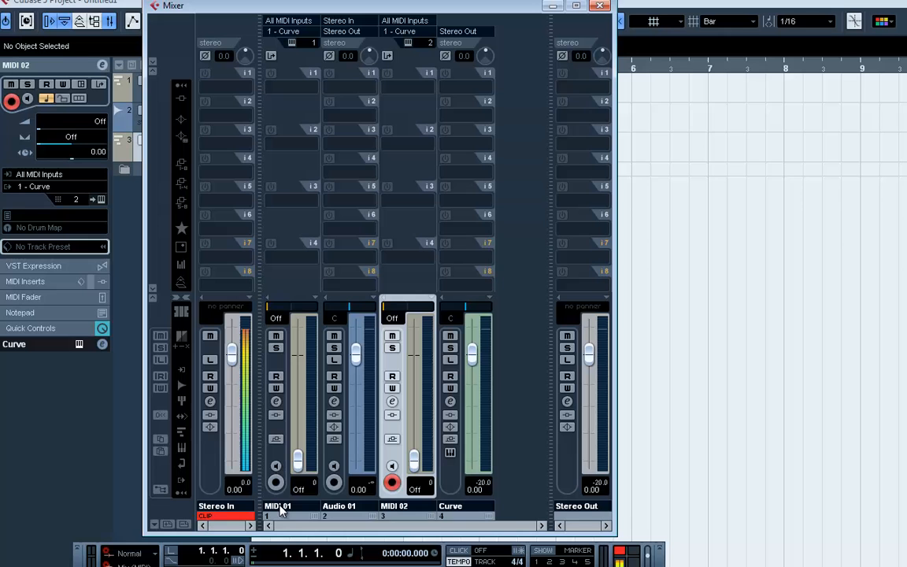
mouse_move(321, 327)
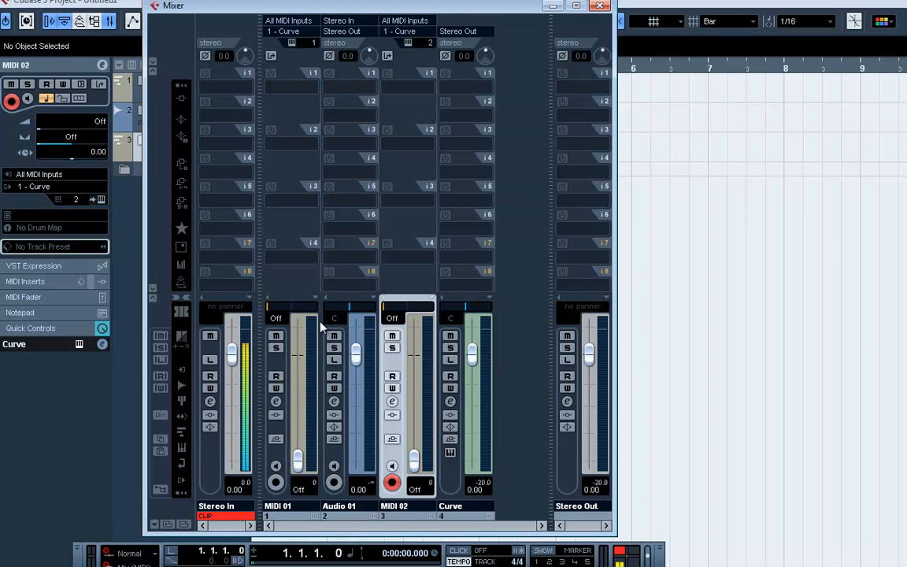
mouse_move(297, 38)
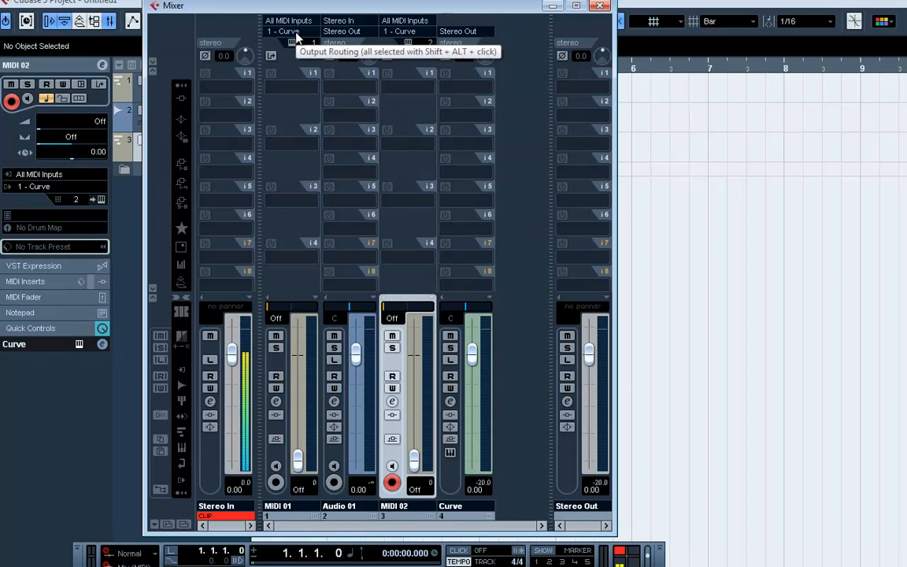
- Review MIDI 01's output destinations in the mixer, leaving it routed to Curve
click(289, 32)
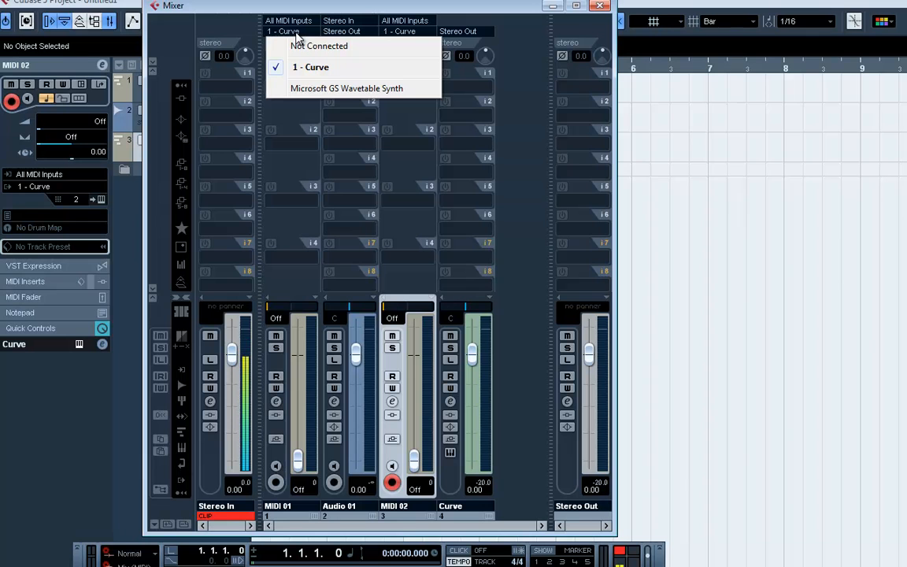
click(310, 67)
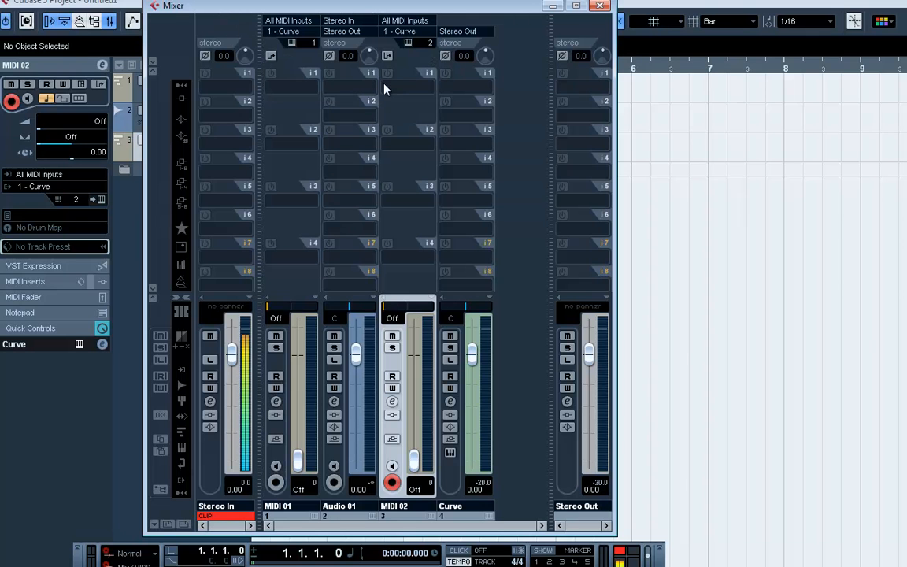
- Insert MidiShaper on Audio 01 slot 1 and route MIDI 01's output into it
click(405, 100)
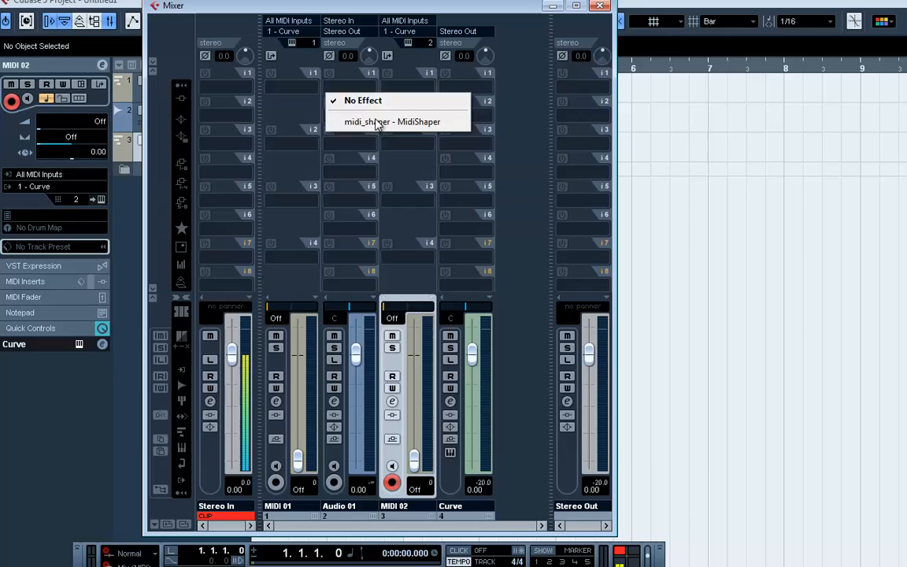
click(392, 121)
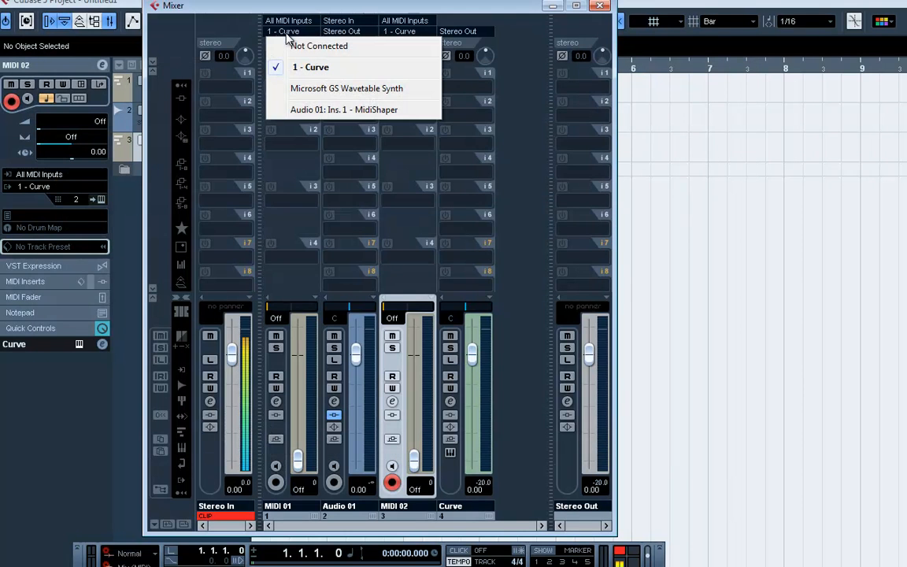
mouse_move(370, 109)
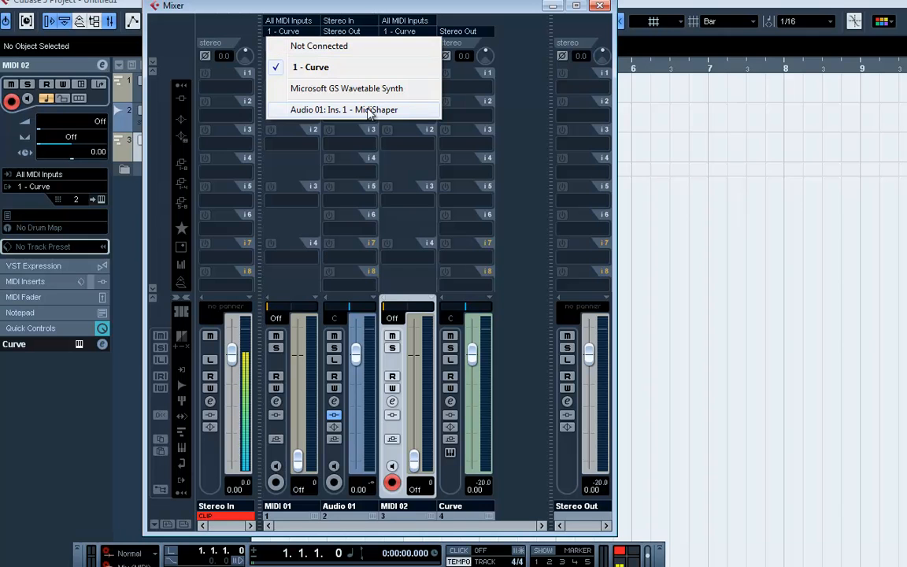
click(344, 109)
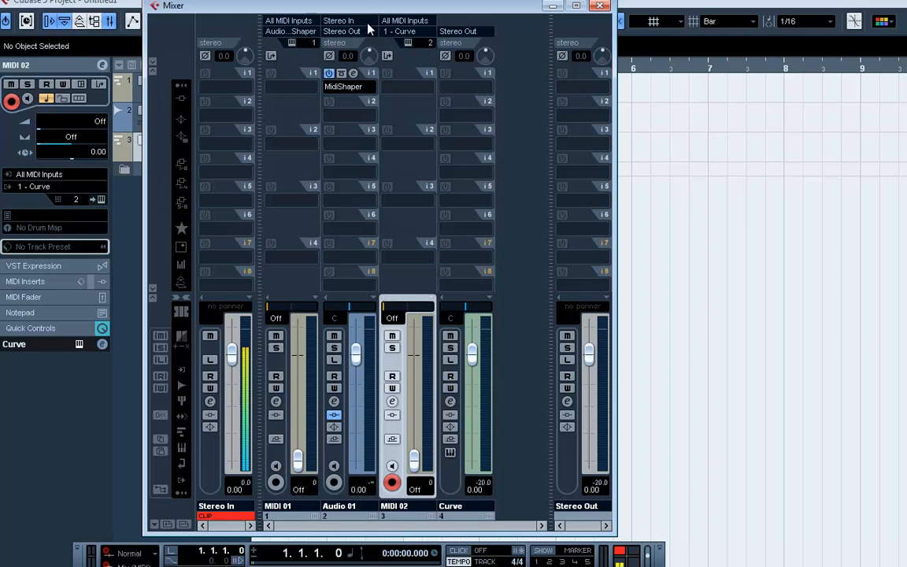
mouse_move(409, 40)
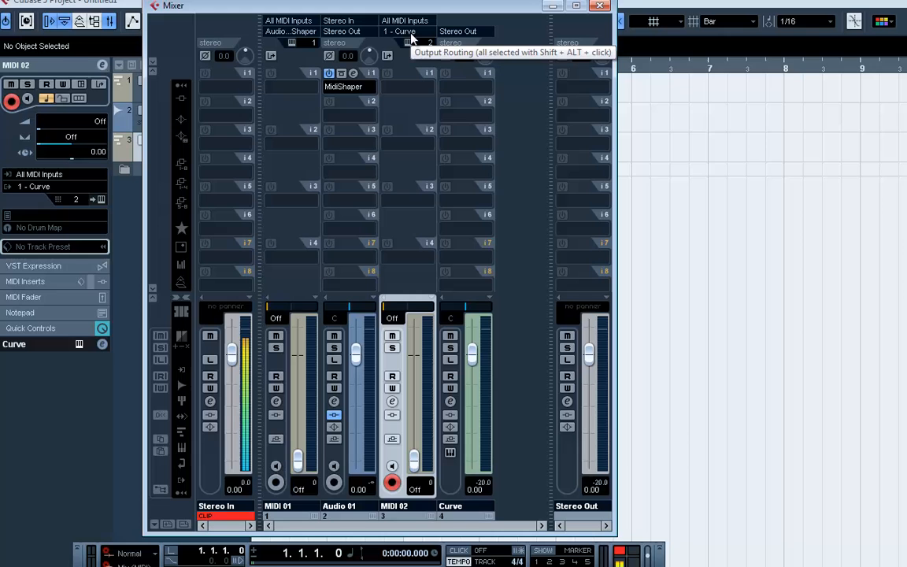
- Set MIDI 02 input to Audio 01: Ins. 1 - MidiShaper, output to 1 - Curve, and enable monitoring
click(405, 20)
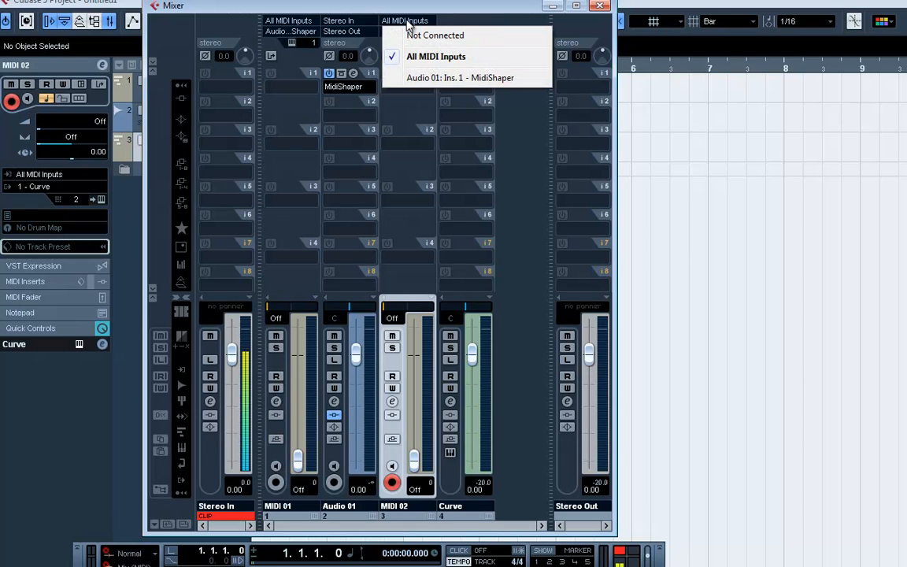
mouse_move(389, 26)
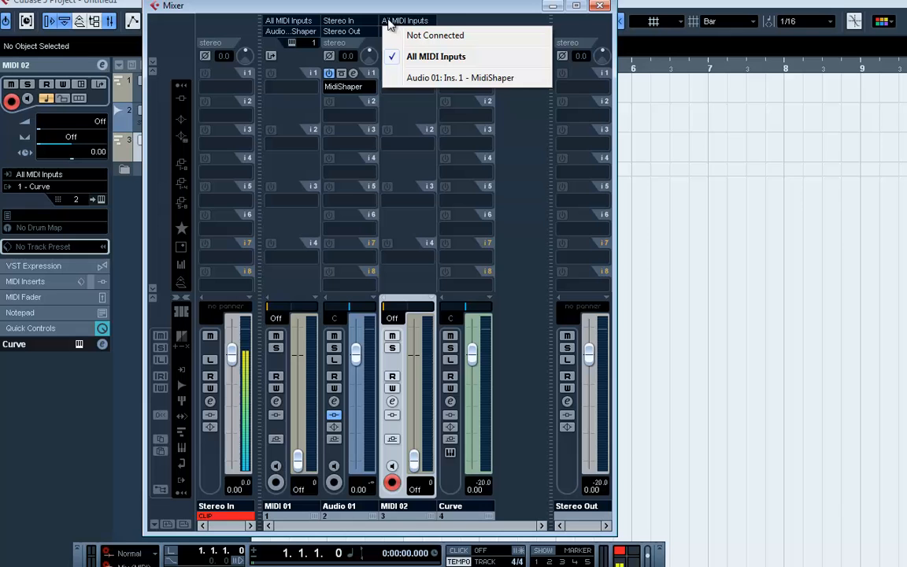
mouse_move(483, 77)
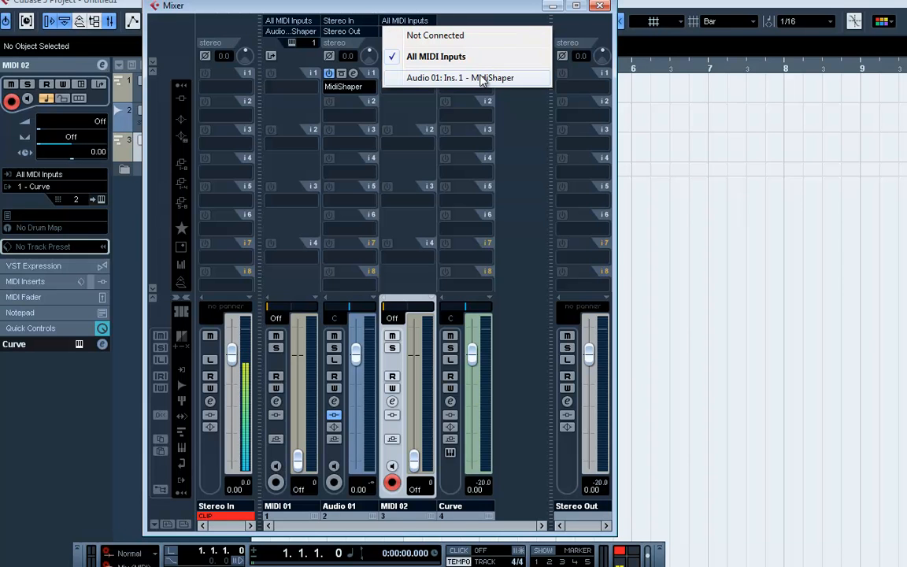
click(460, 77)
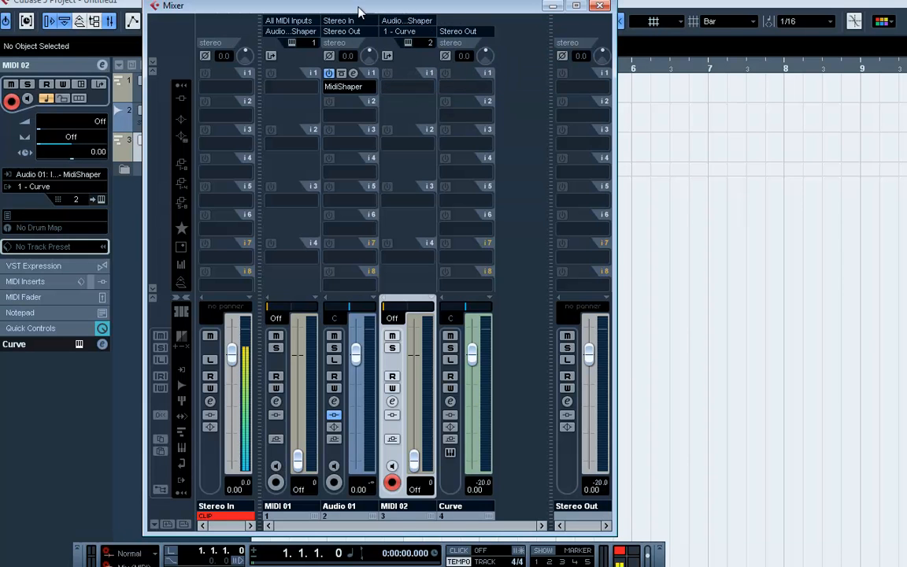
click(406, 31)
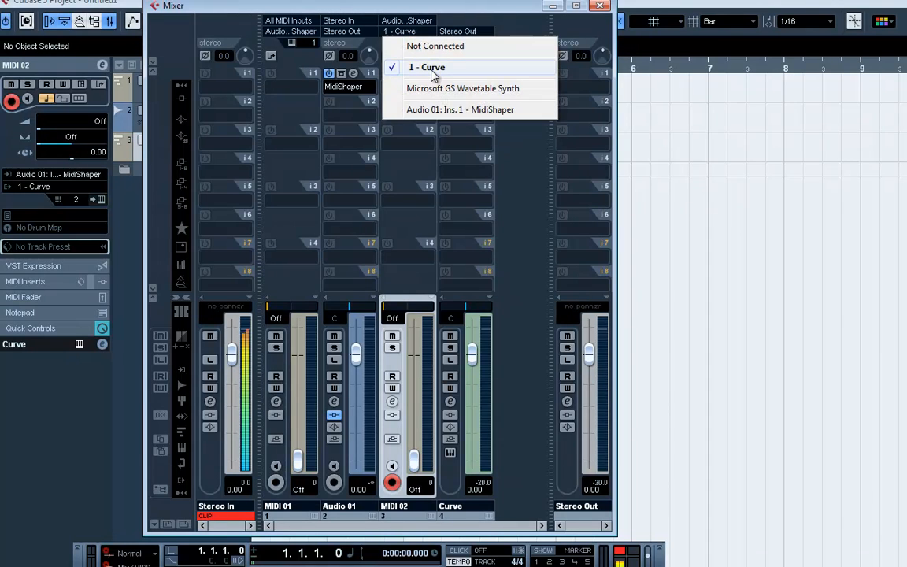
click(426, 67)
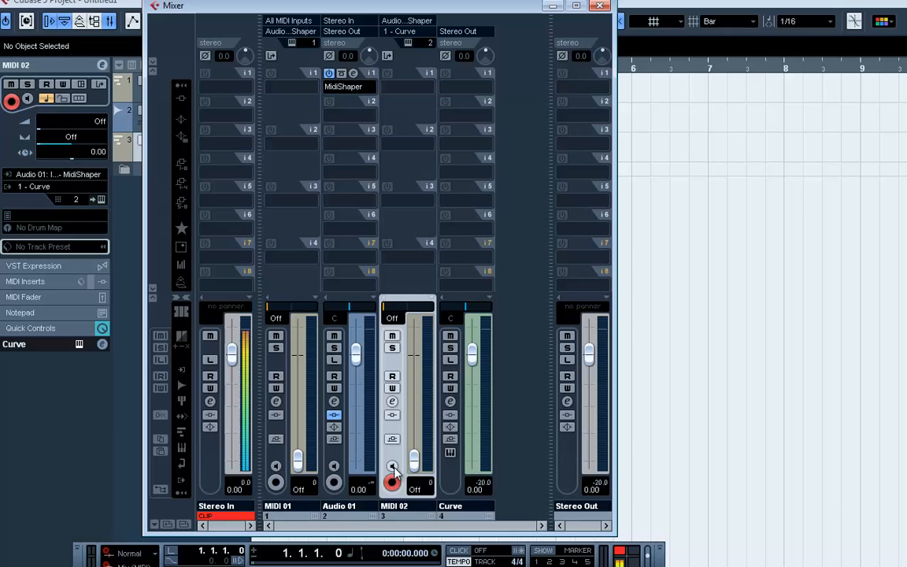
mouse_move(393, 470)
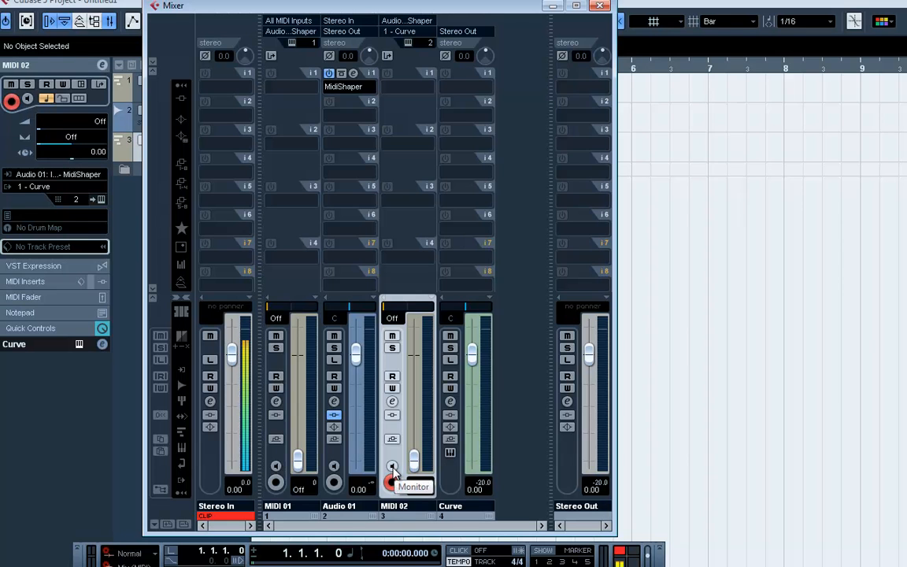
click(392, 466)
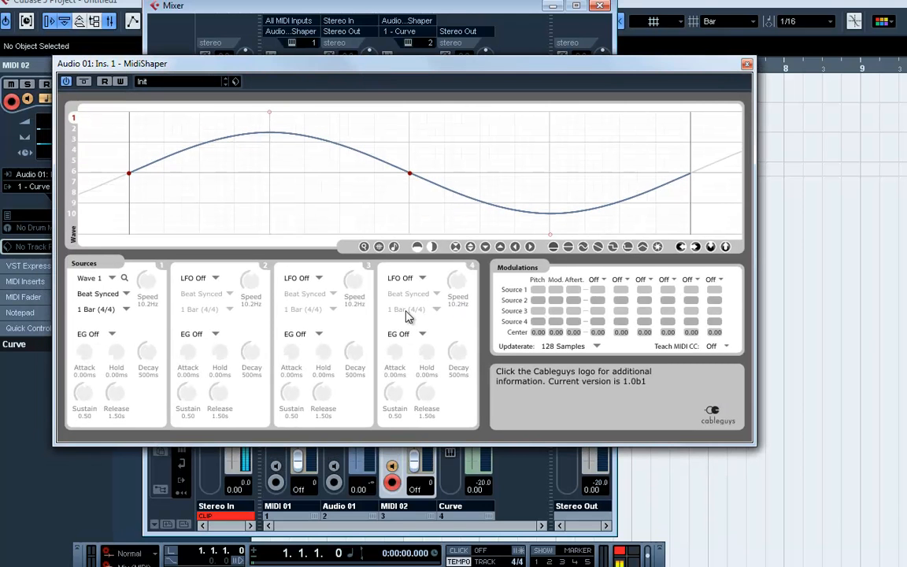
mouse_move(181, 260)
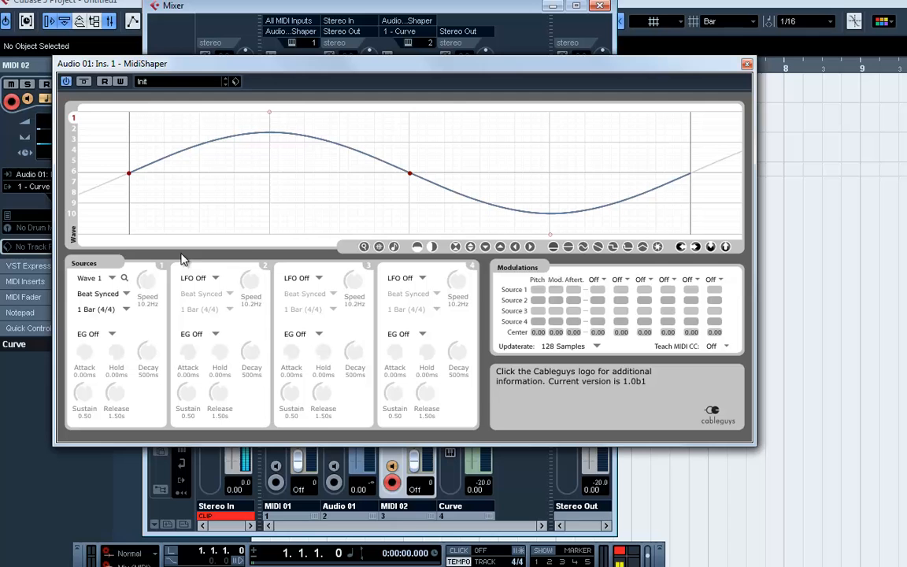
mouse_move(115, 289)
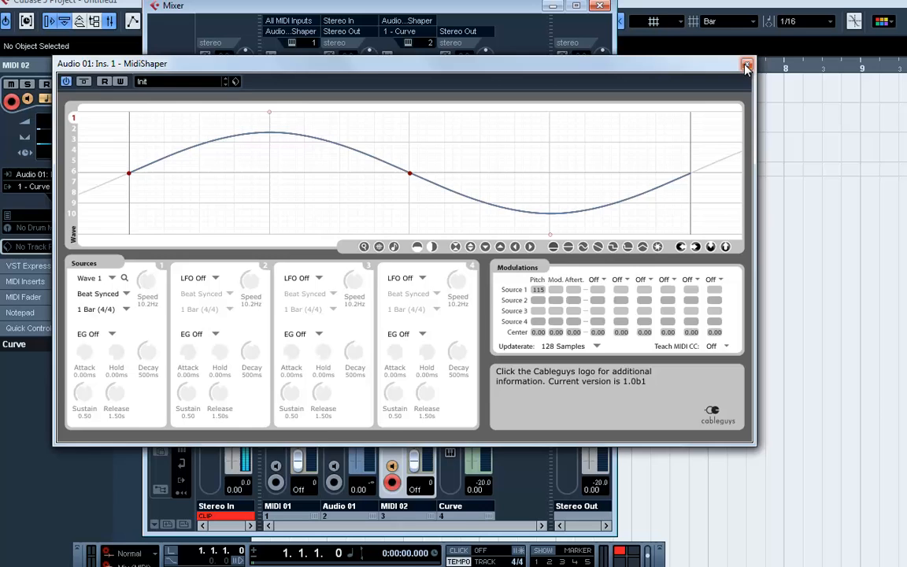
- Close the MidiShaper editor window after setting Source 1 pitch modulation to 115
click(746, 64)
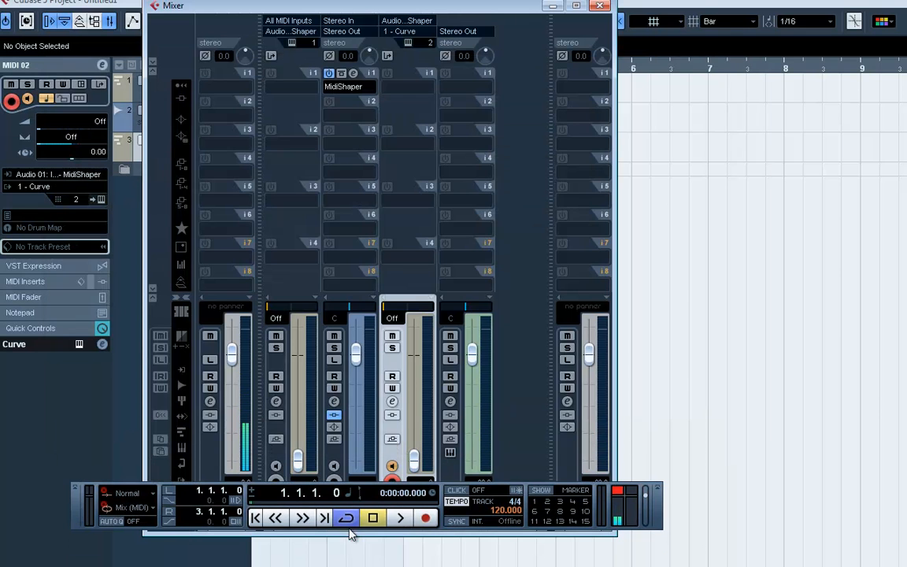
- Play the project briefly through the MidiShaper routing, then stop playback
click(400, 518)
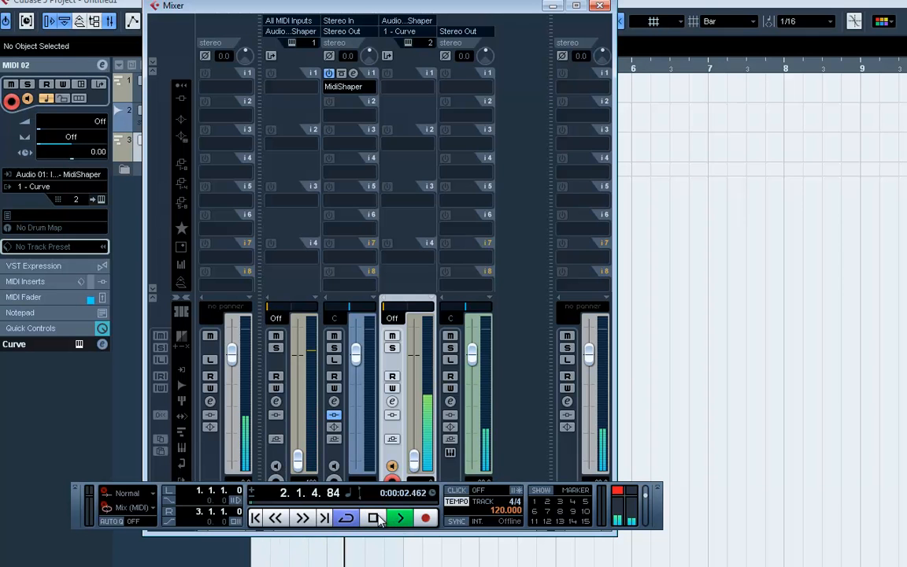
click(400, 517)
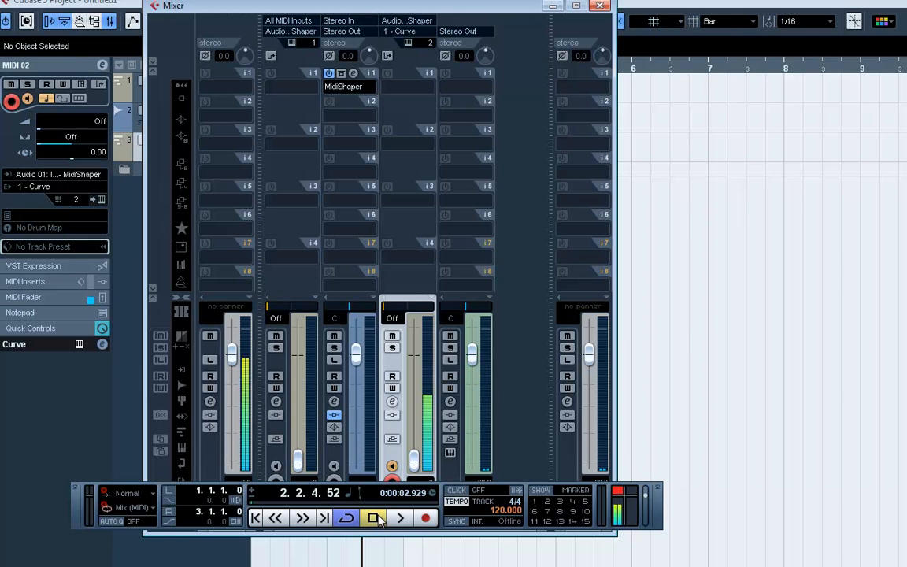